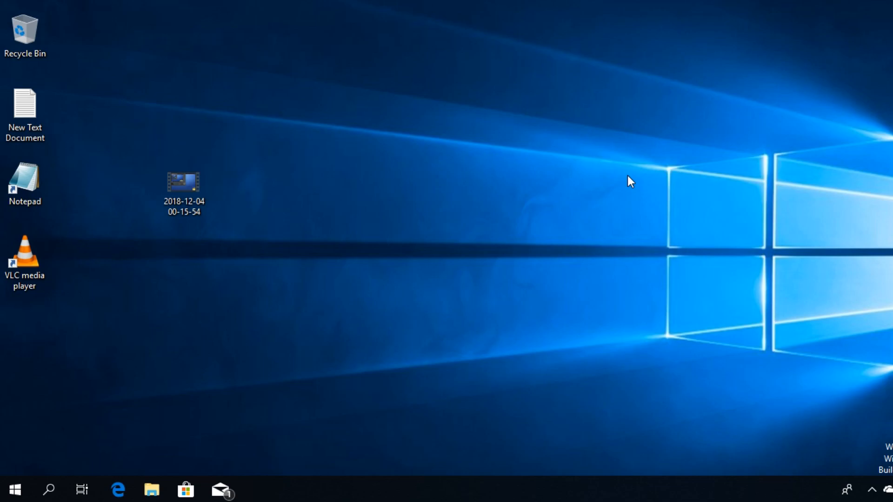
mouse_move(233, 207)
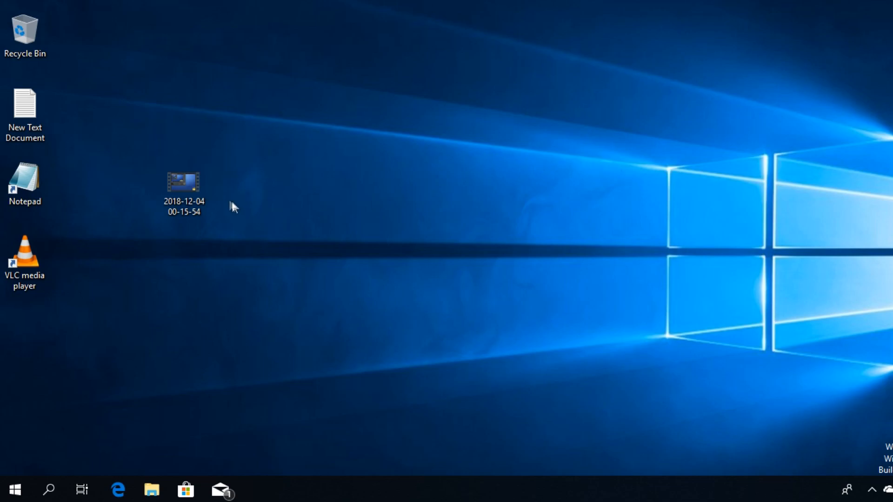
left_click(183, 183)
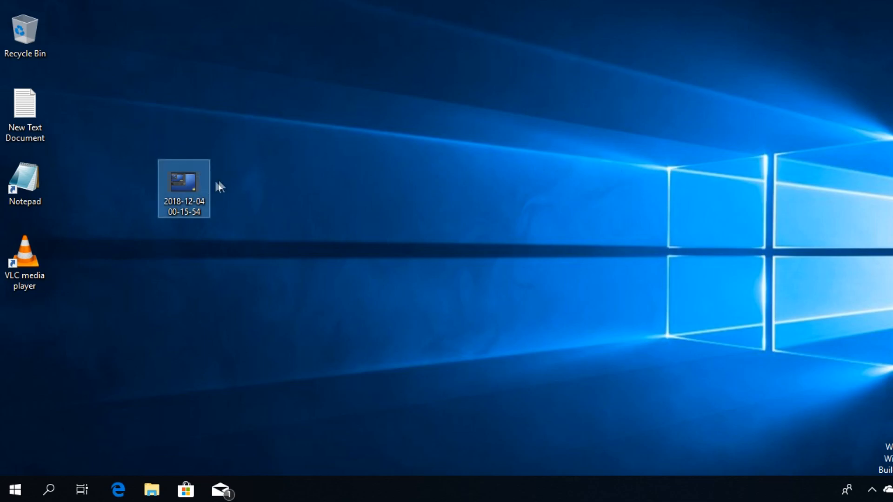
left_click(224, 184)
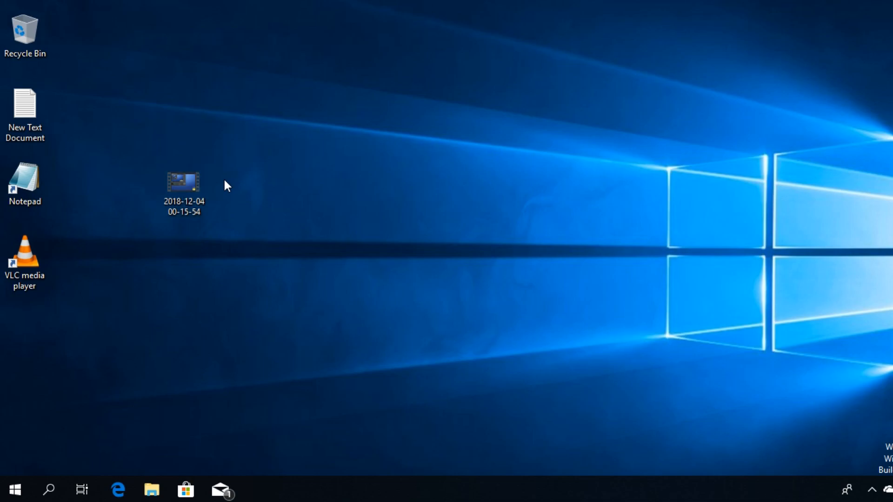
mouse_move(123, 294)
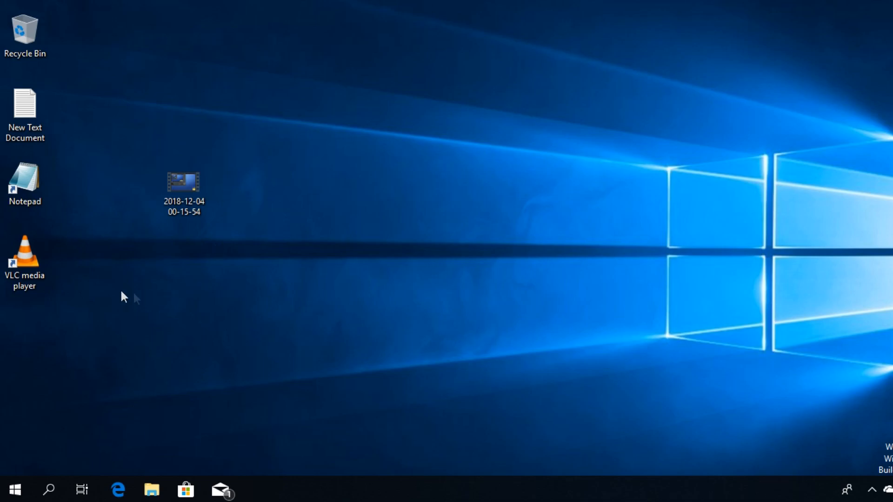
mouse_move(72, 269)
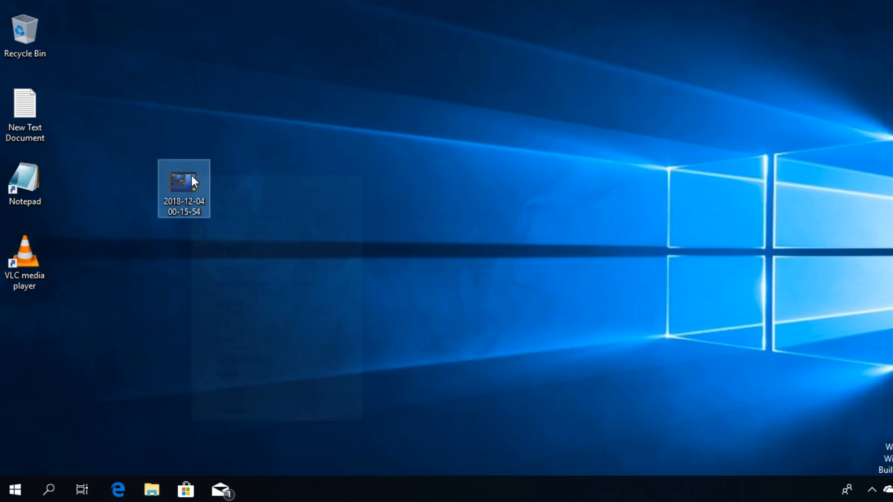
right_click(190, 182)
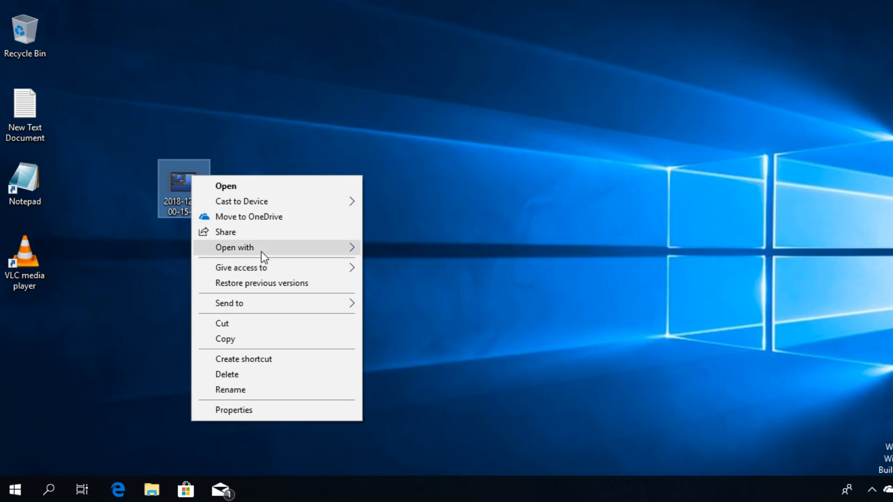
left_click(234, 247)
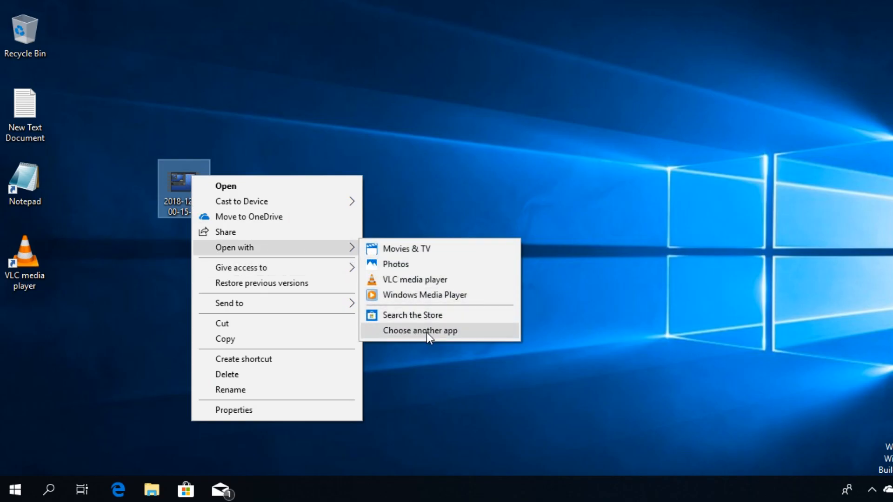
left_click(420, 330)
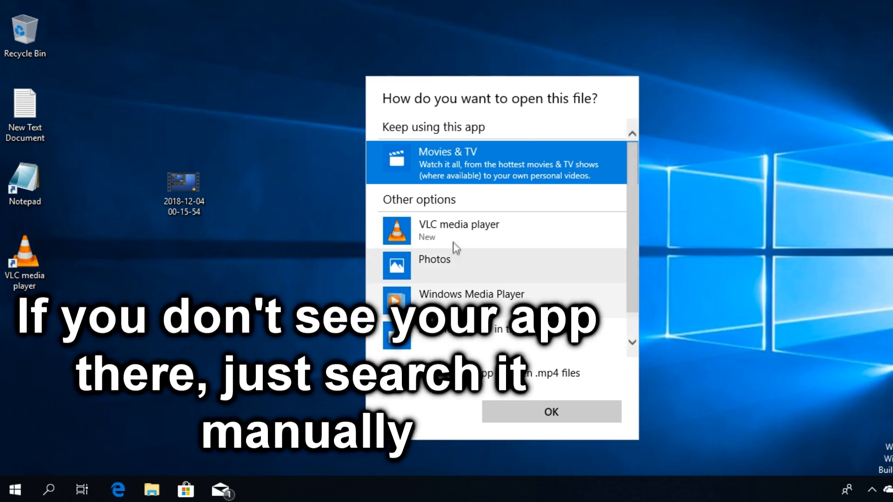
Step: Select VLC media player, set it to always open .mp4 files, and confirm
left_click(472, 231)
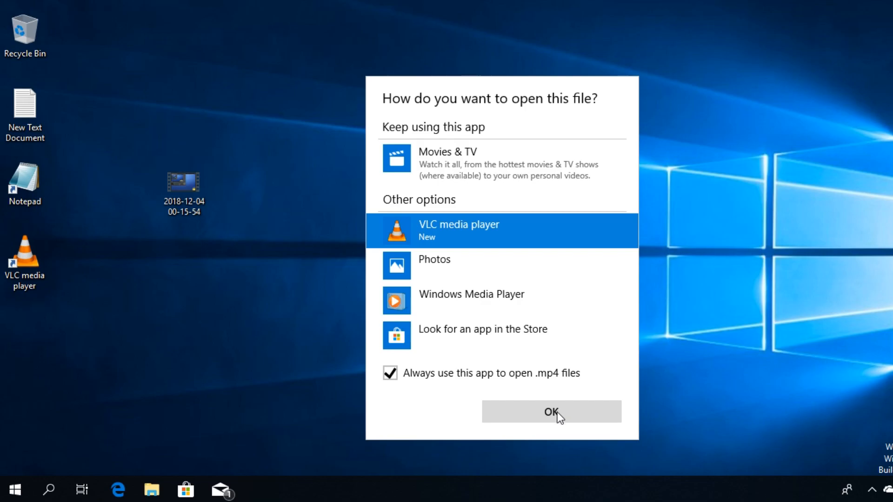
left_click(553, 411)
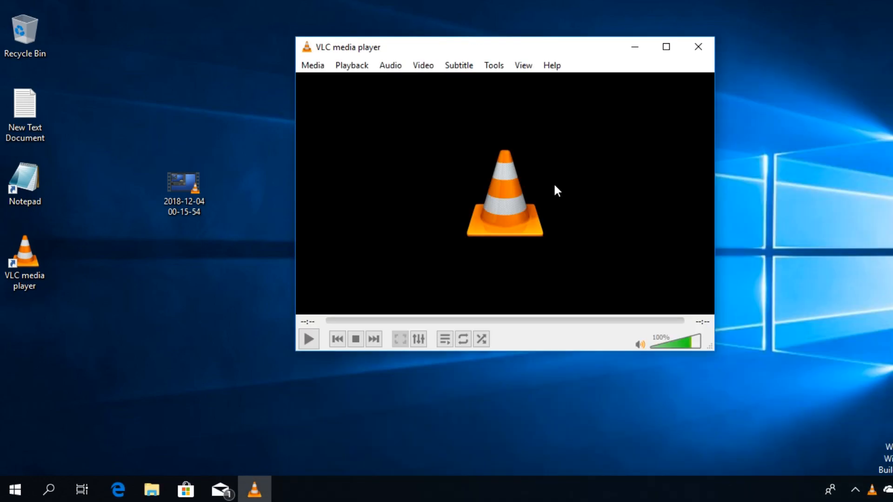
mouse_move(551, 190)
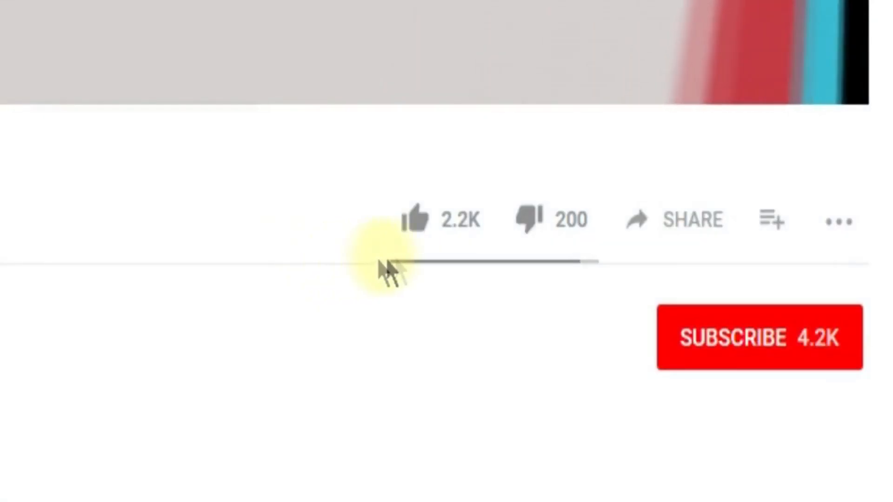
Step: Scroll to the YouTube comments and begin a public comment reading 'I ha'
scroll("down", 3)
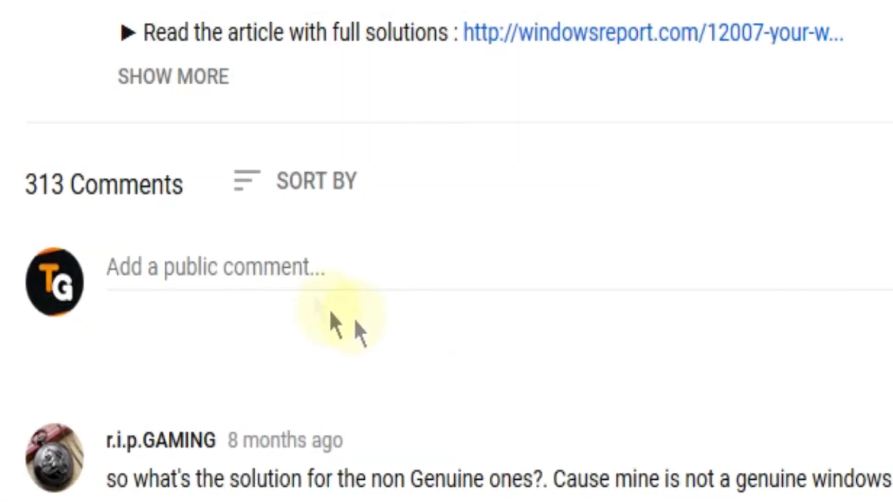
type("I ha")
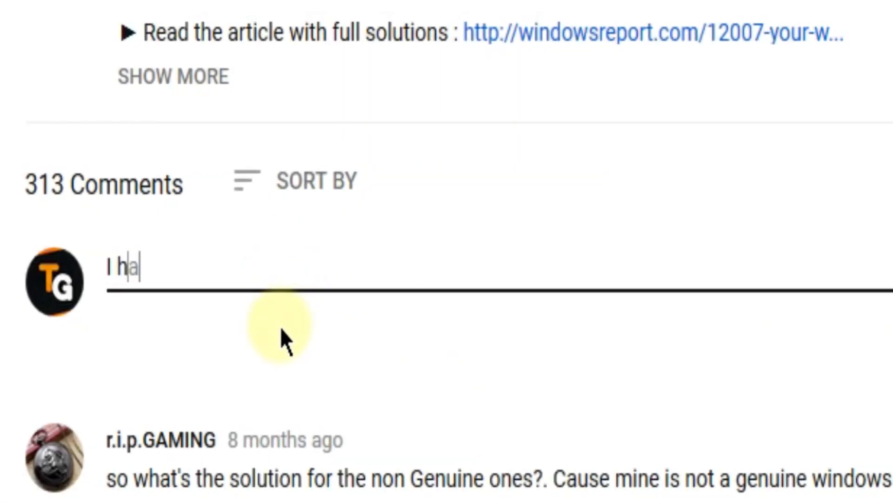